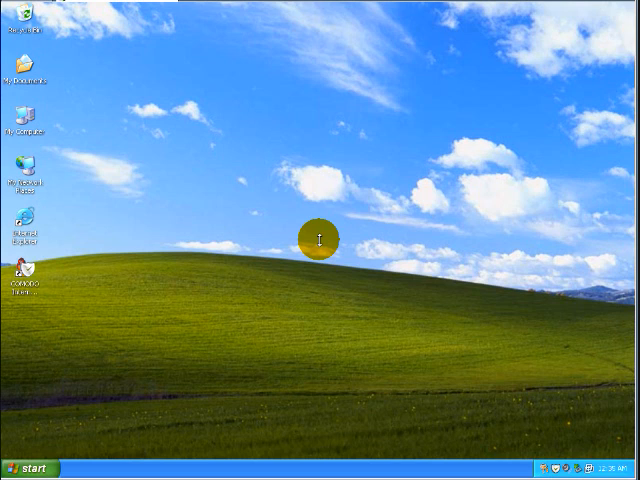
{"action": "mouse_move", "coordinate": [52, 52]}
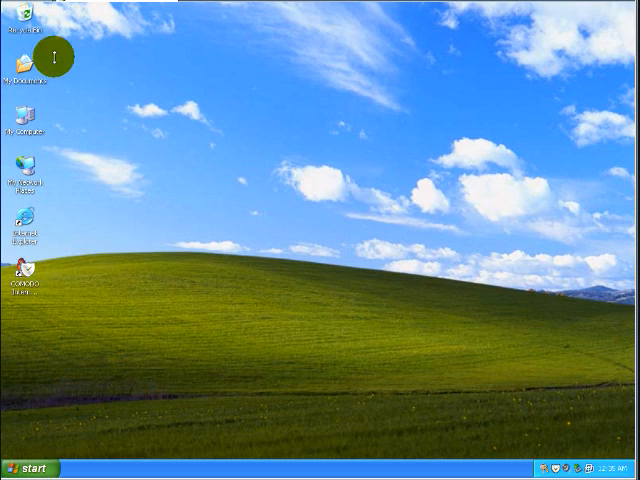
{"action": "mouse_move", "coordinate": [536, 410]}
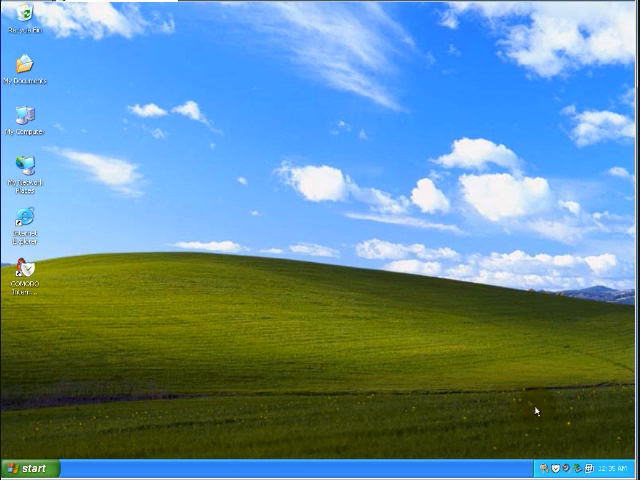
Update COMODO's virus signature database, acknowledge the completion notice and close the suite.
{"action": "double_click", "coordinate": [24, 270]}
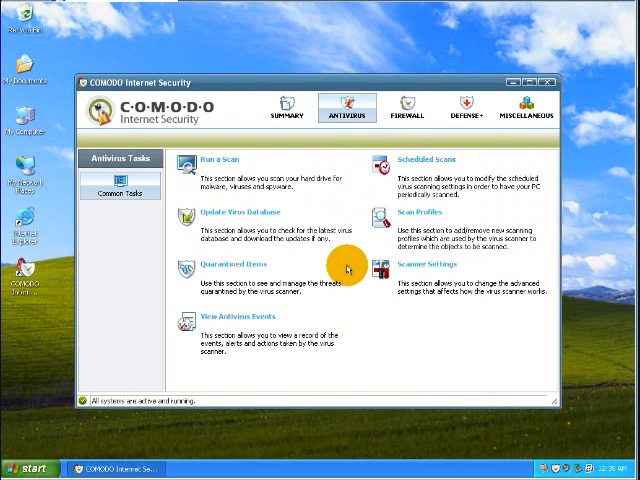
{"action": "left_click", "coordinate": [288, 112]}
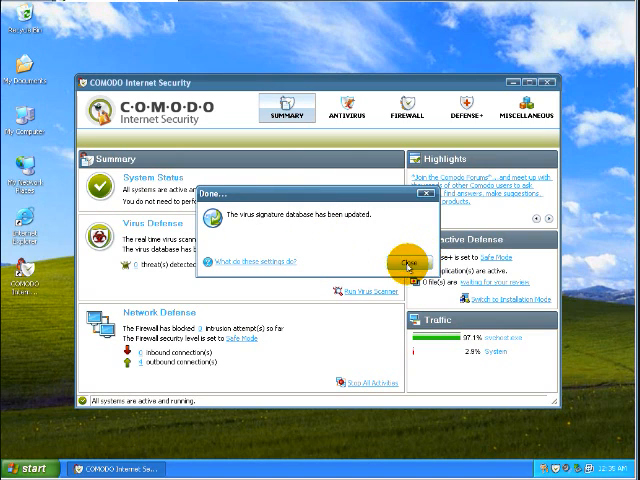
{"action": "left_click", "coordinate": [402, 262]}
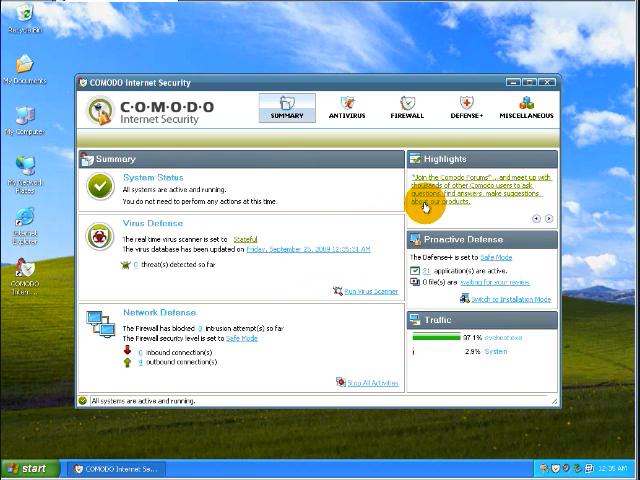
{"action": "left_click", "coordinate": [532, 72]}
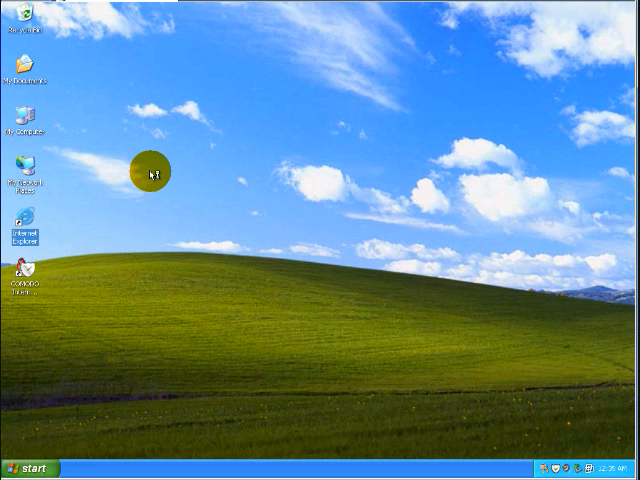
Load the rogue scanner page in Internet Explorer, accept its fake scan warning and start its removal download.
{"action": "double_click", "coordinate": [22, 230]}
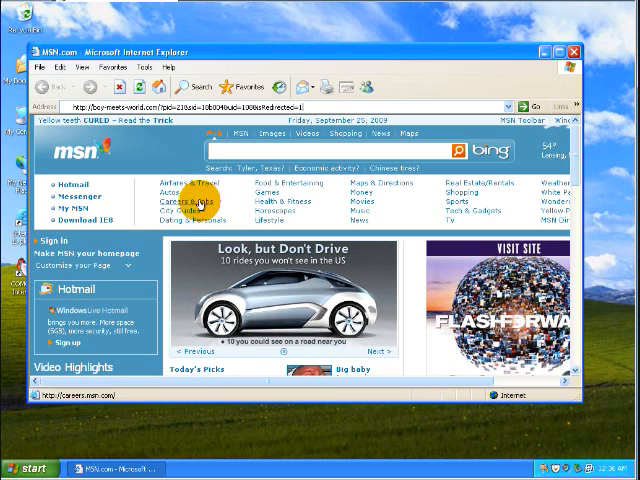
{"action": "left_click", "coordinate": [264, 192]}
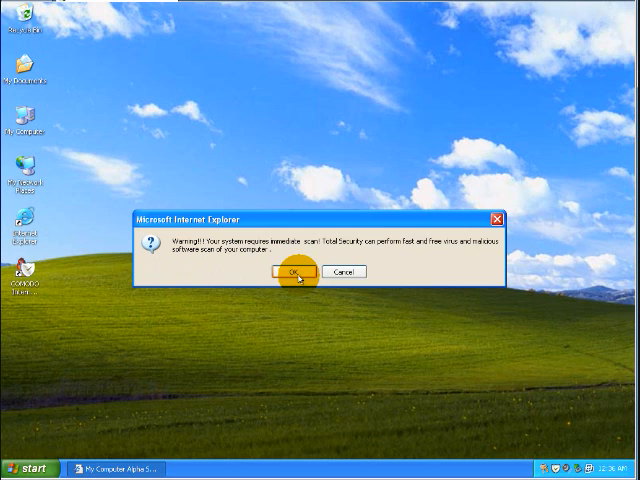
{"action": "left_click", "coordinate": [296, 272]}
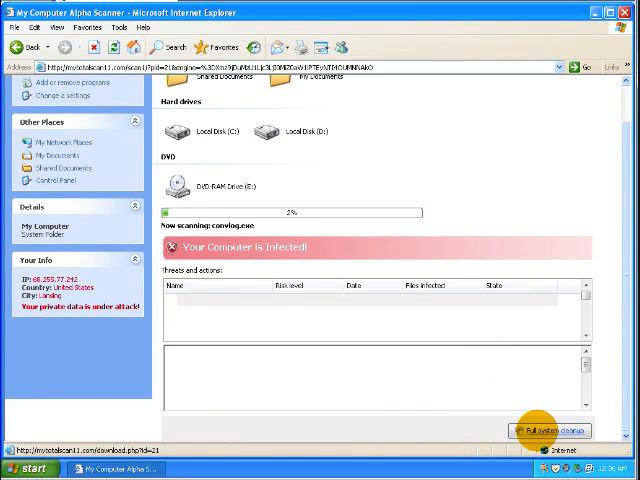
{"action": "left_click", "coordinate": [550, 432]}
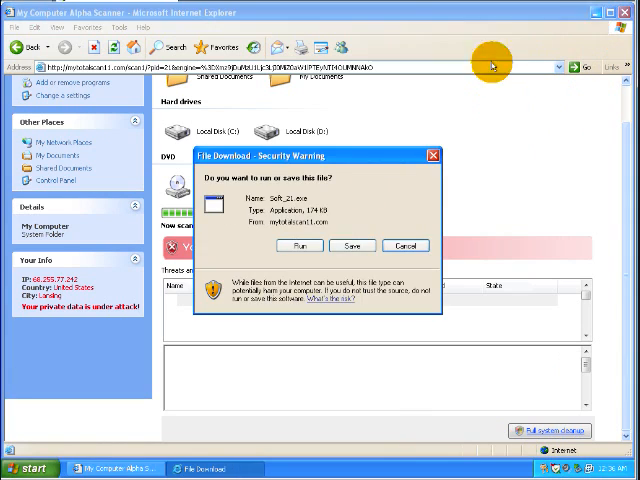
Run the downloaded fake scanner file and dismiss the application error and fake infection warning.
{"action": "left_click", "coordinate": [404, 246]}
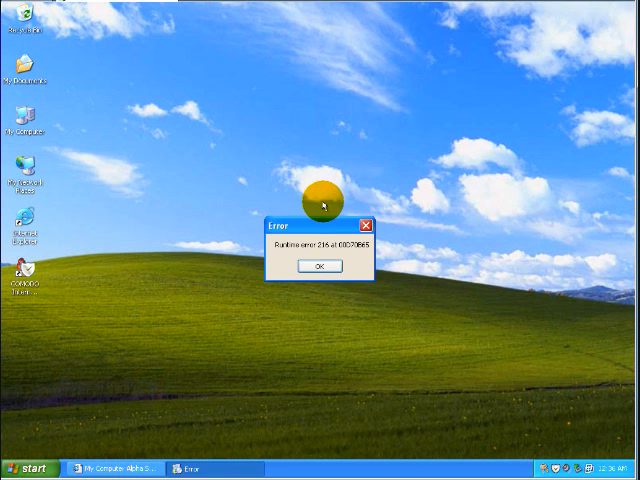
{"action": "left_click", "coordinate": [318, 266]}
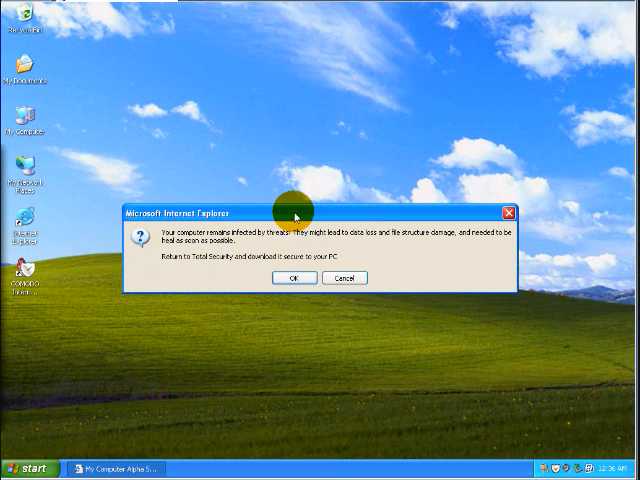
{"action": "left_click", "coordinate": [290, 278]}
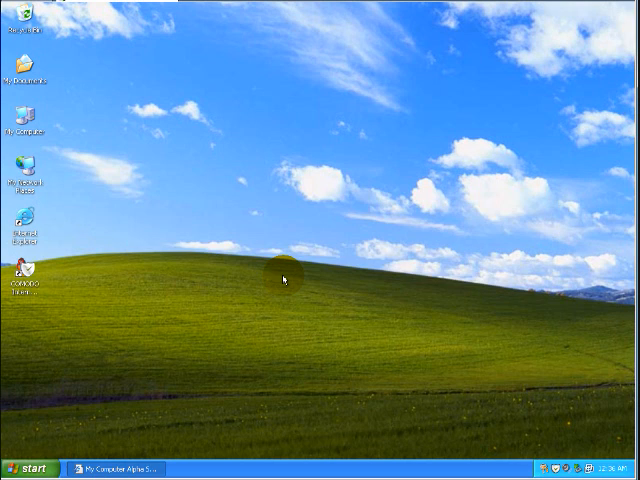
{"action": "mouse_move", "coordinate": [452, 258]}
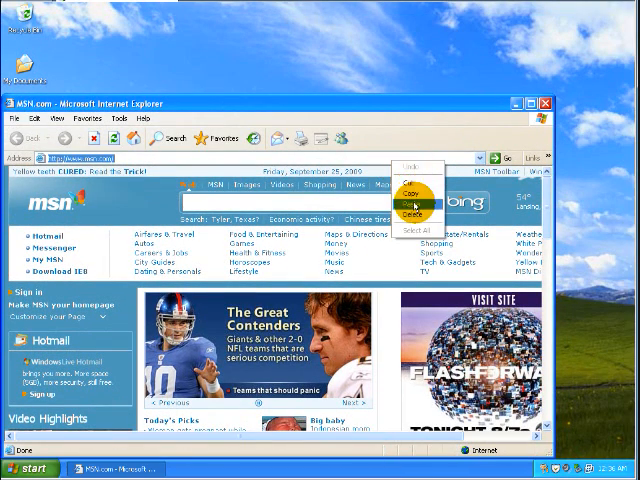
Load another malware sample address and answer the COMODO firewall alert about its Internet connection.
{"action": "left_click", "coordinate": [404, 202]}
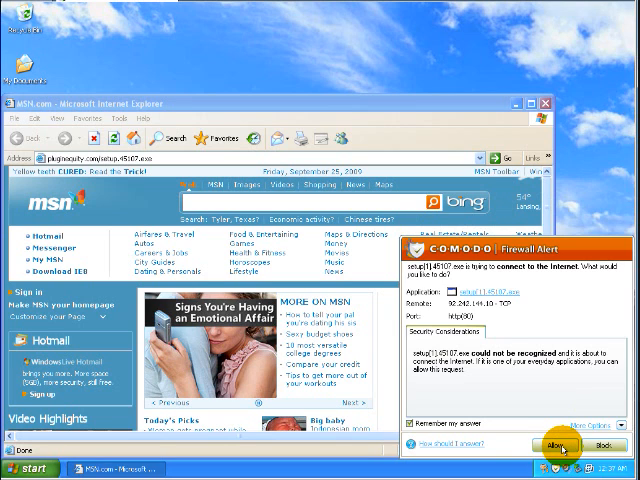
{"action": "left_click", "coordinate": [544, 444]}
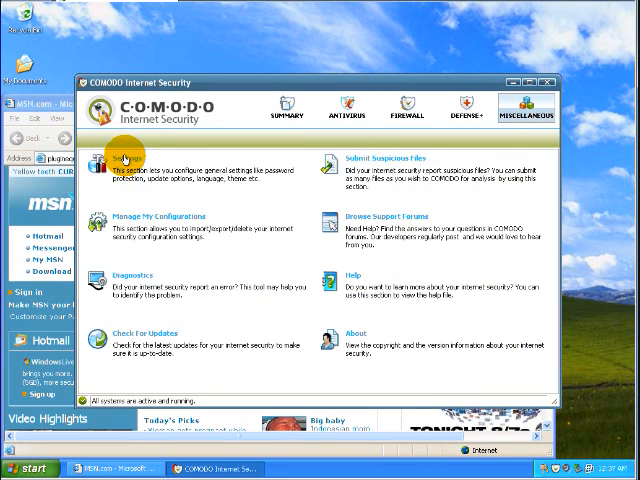
Enter the general Settings from COMODO's Miscellaneous section.
{"action": "left_click", "coordinate": [124, 156]}
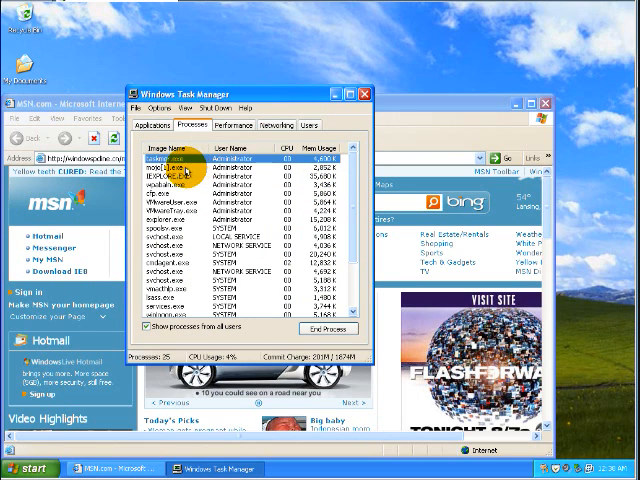
Inspect a process in Task Manager's running list to check for the malware sample.
{"action": "left_click", "coordinate": [180, 168]}
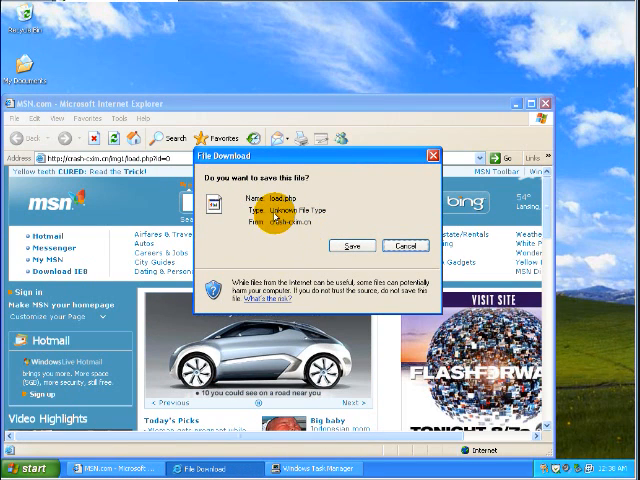
Save the file offered by the sample link's File Download prompt.
{"action": "left_click", "coordinate": [352, 244]}
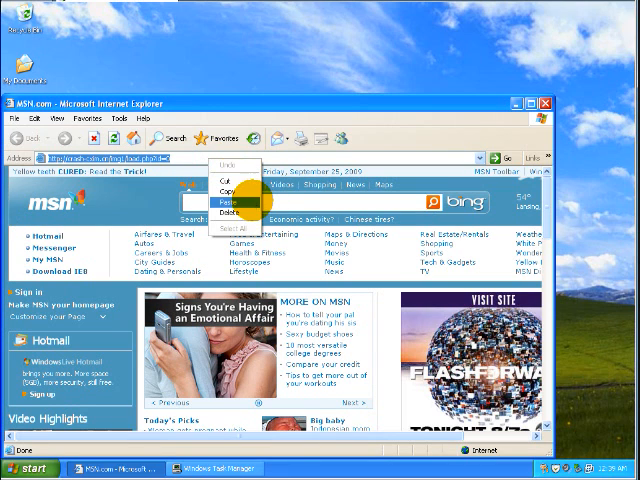
Paste the next sample's web address to reach its unknown-publisher Security Warning.
{"action": "left_click", "coordinate": [228, 200]}
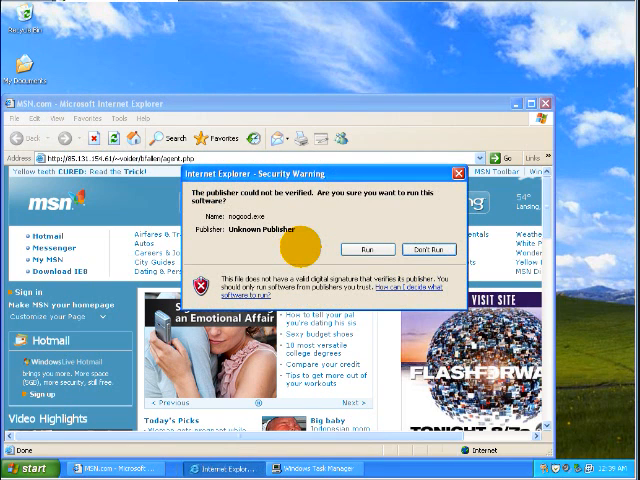
Run the unverified downloaded program, triggering the Defense+ buffer overflow alert.
{"action": "left_click", "coordinate": [428, 246]}
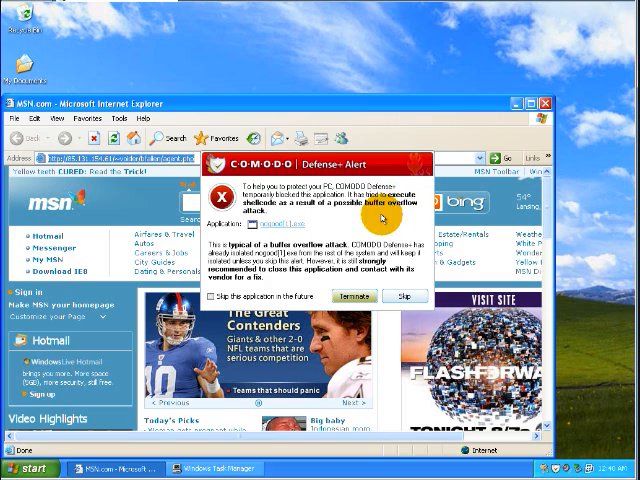
{"action": "mouse_move", "coordinate": [292, 216]}
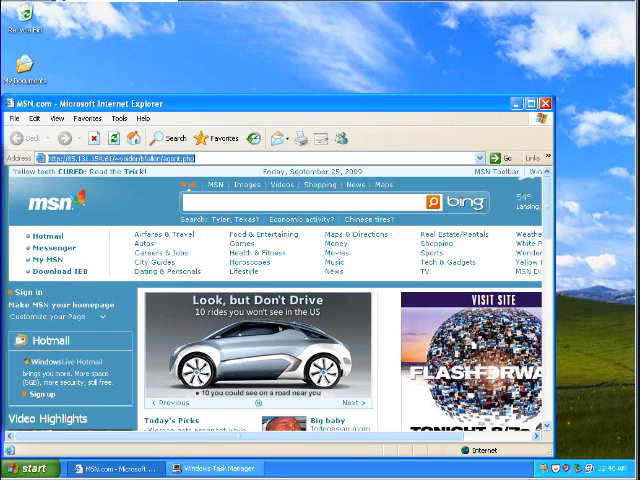
Paste a sample link, run its offered file directly, then paste the next sample's address.
{"action": "right_click", "coordinate": [76, 160]}
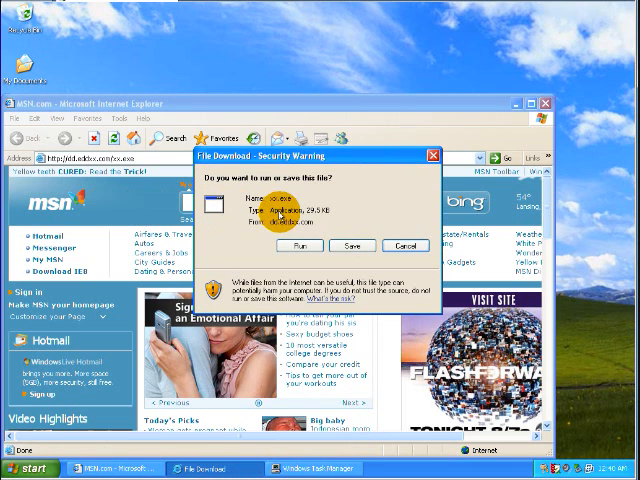
{"action": "left_click", "coordinate": [304, 244]}
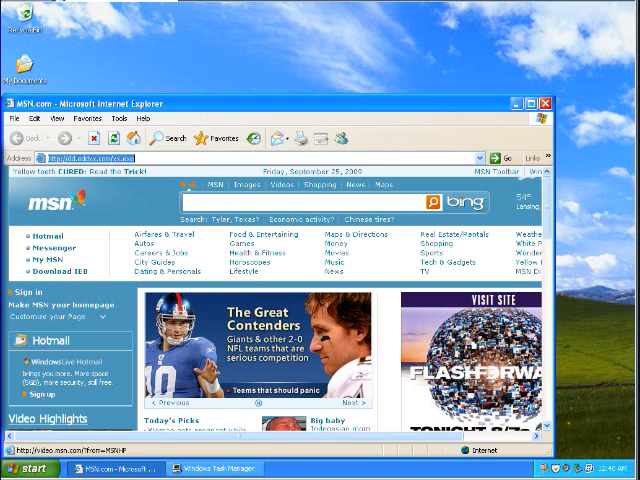
{"action": "right_click", "coordinate": [240, 164]}
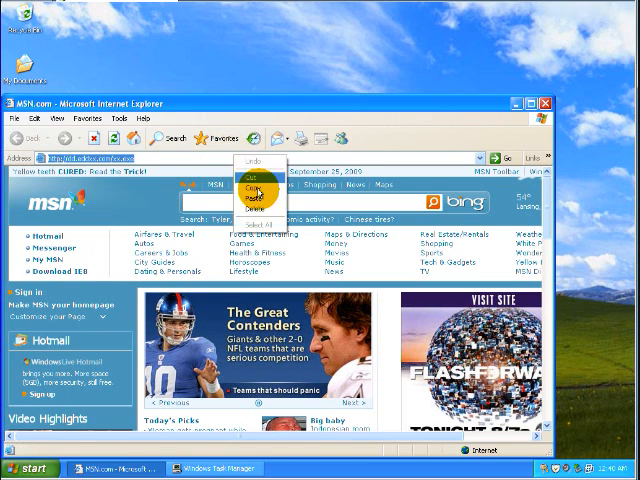
{"action": "left_click", "coordinate": [252, 192]}
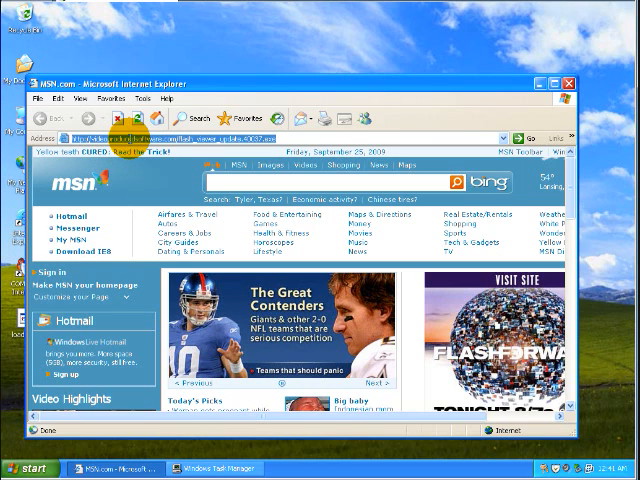
Run the fake Flash Player sample and dismiss its refusal to run inside a virtual machine.
{"action": "right_click", "coordinate": [130, 136]}
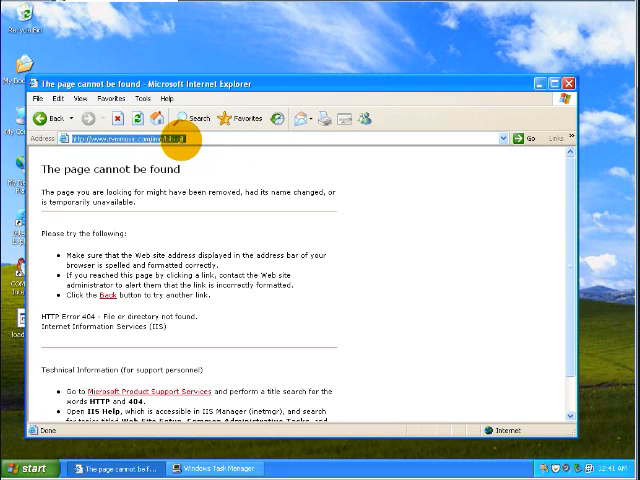
{"action": "scroll", "scroll_direction": "down", "scroll_amount": 3}
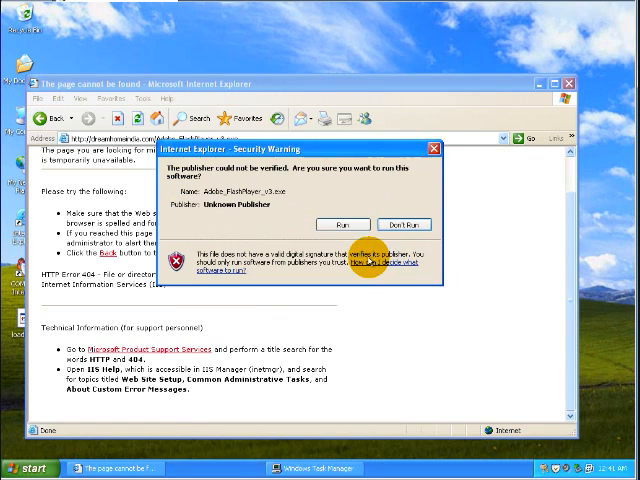
{"action": "left_click", "coordinate": [404, 224]}
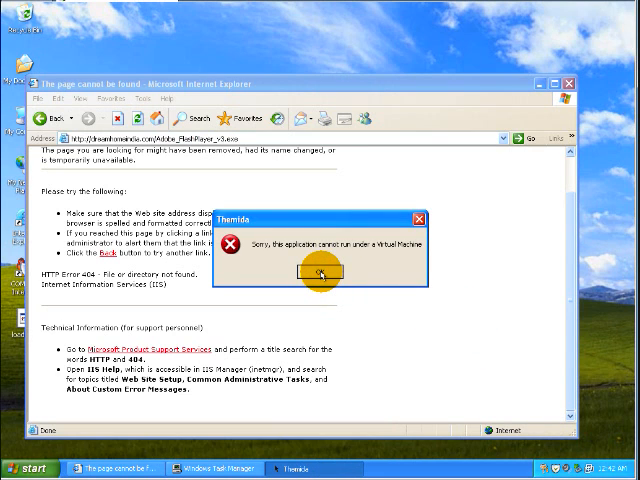
{"action": "left_click", "coordinate": [322, 272]}
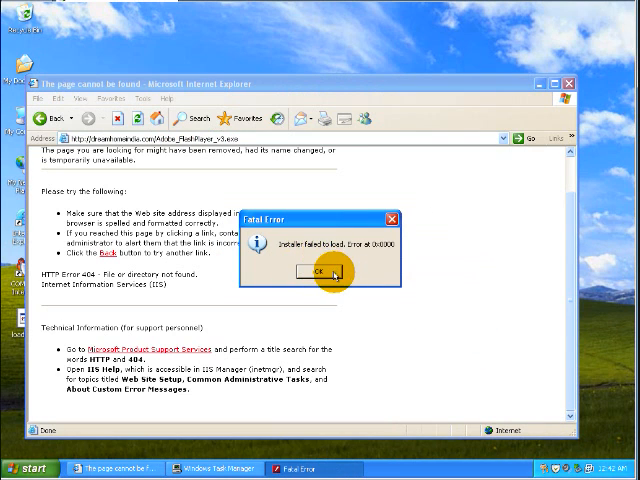
Dismiss the Fatal Error, answer the registry-key alert, and sort Task Manager processes by Image Name.
{"action": "left_click", "coordinate": [318, 270]}
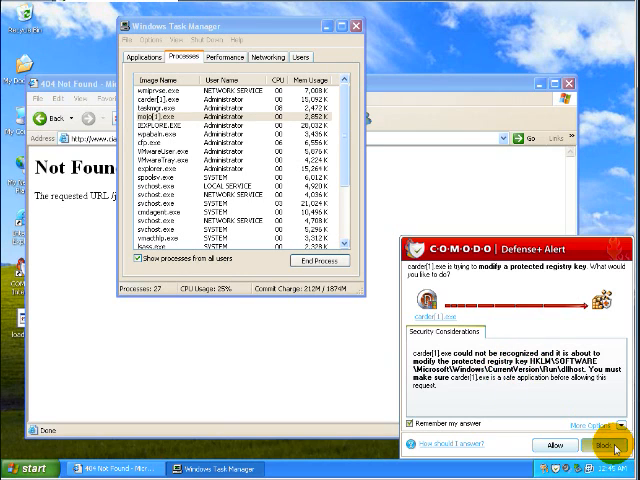
{"action": "left_click", "coordinate": [604, 444]}
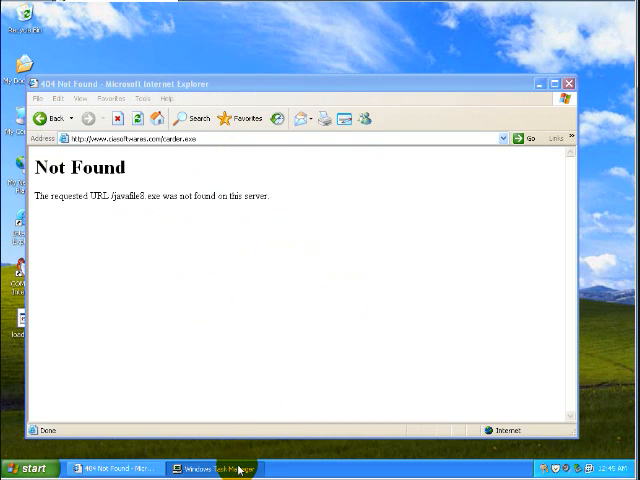
{"action": "left_click", "coordinate": [216, 468]}
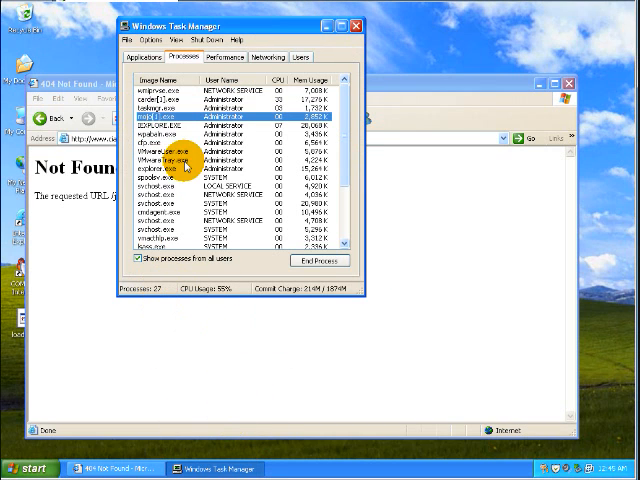
{"action": "left_click", "coordinate": [162, 80]}
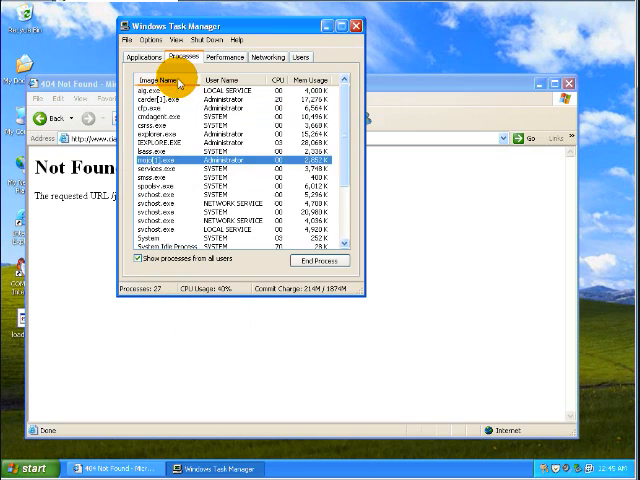